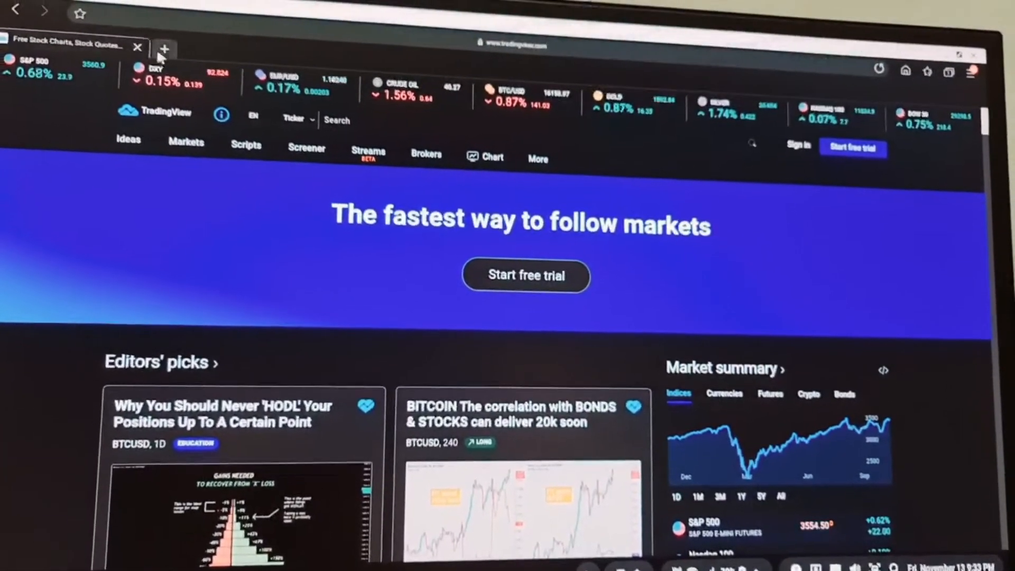
Scroll through the 'Why You Should Never HODL' idea down to its related ideas and comments.
{"action": "scroll", "scroll_direction": "down", "scroll_amount": 3}
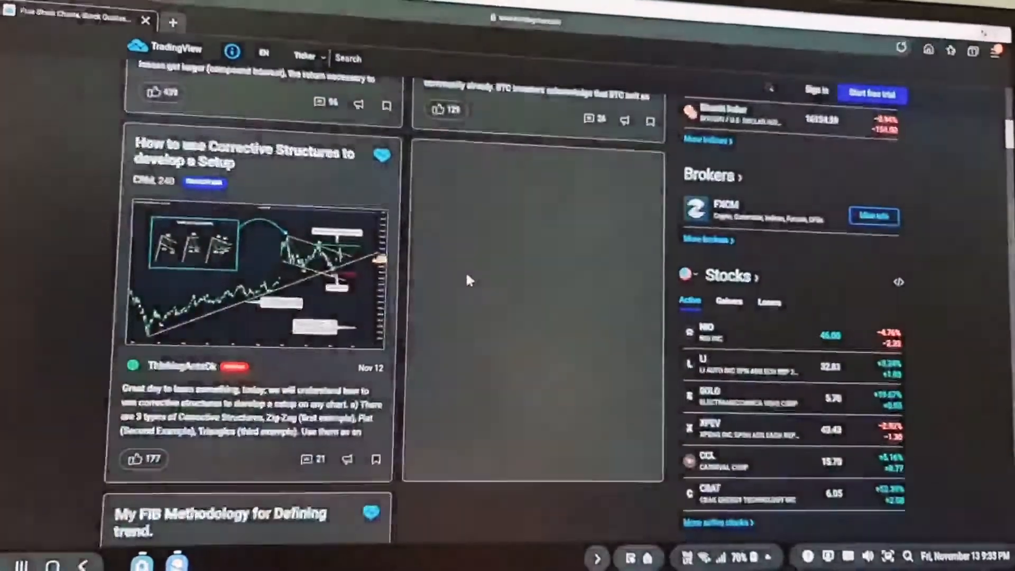
{"action": "scroll", "scroll_direction": "up", "scroll_amount": 3}
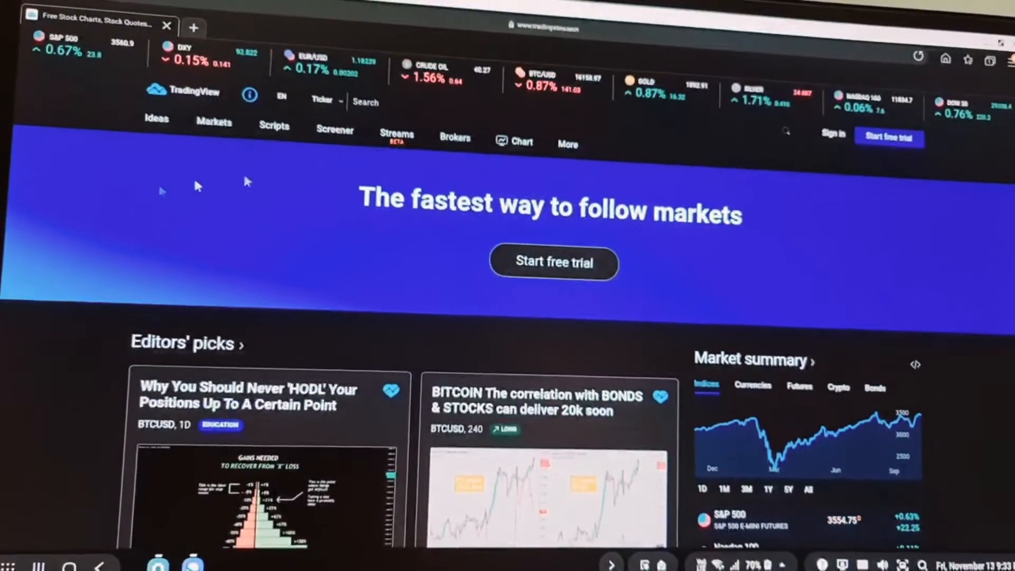
{"action": "scroll", "scroll_direction": "down", "scroll_amount": 3}
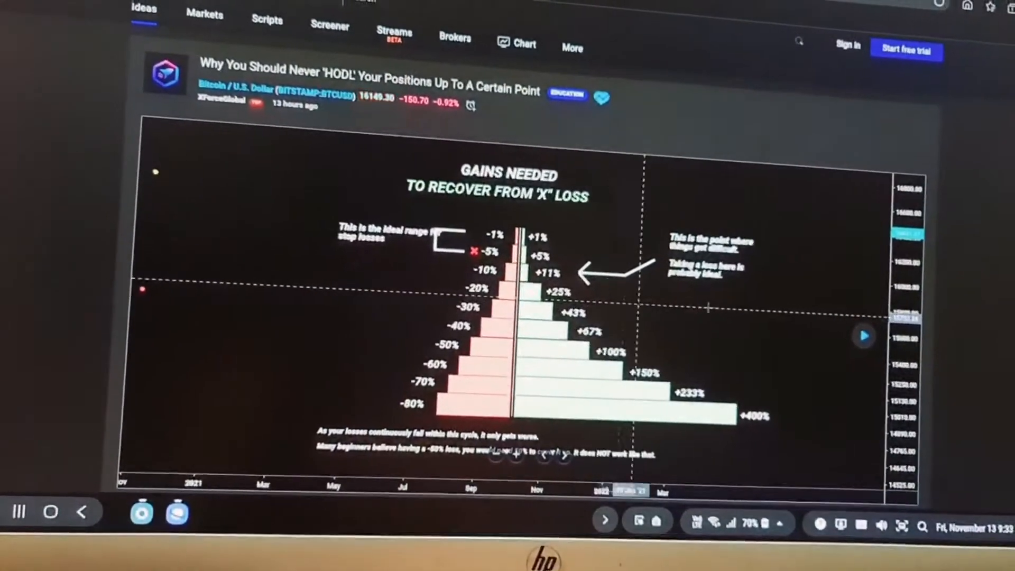
{"action": "scroll", "scroll_direction": "down", "scroll_amount": 3}
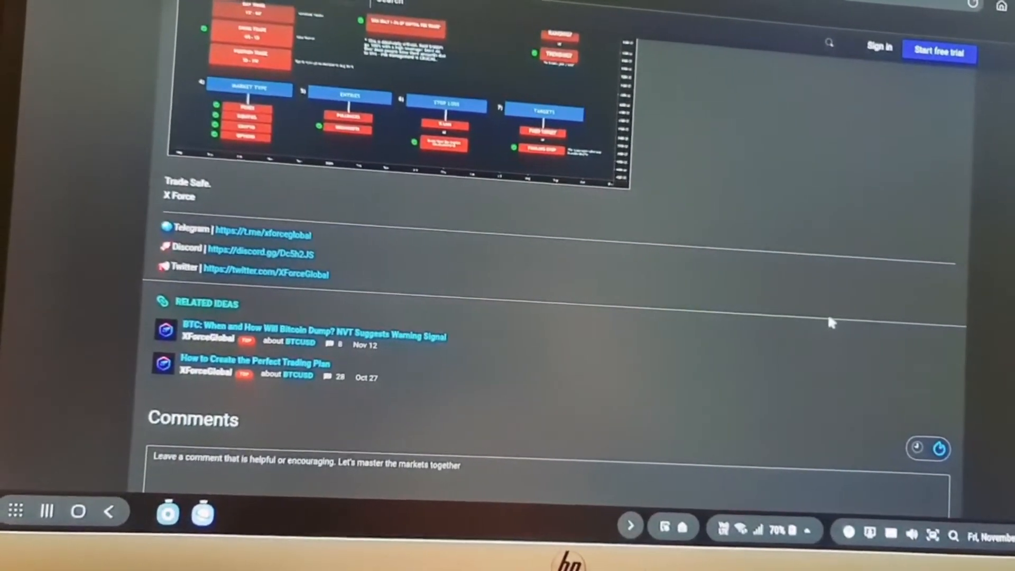
{"action": "scroll", "scroll_direction": "down", "scroll_amount": 3}
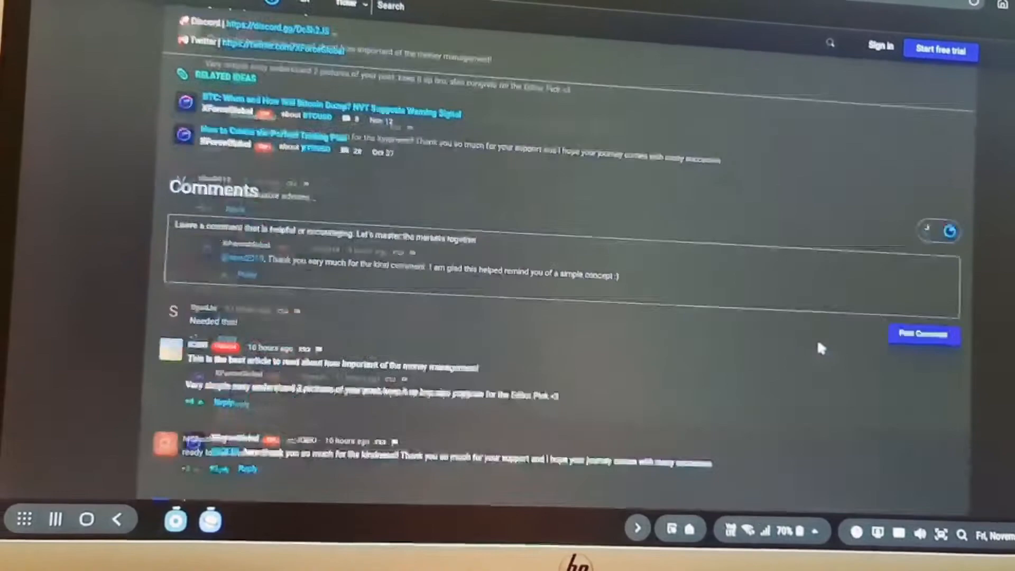
{"action": "scroll", "scroll_direction": "up", "scroll_amount": 3}
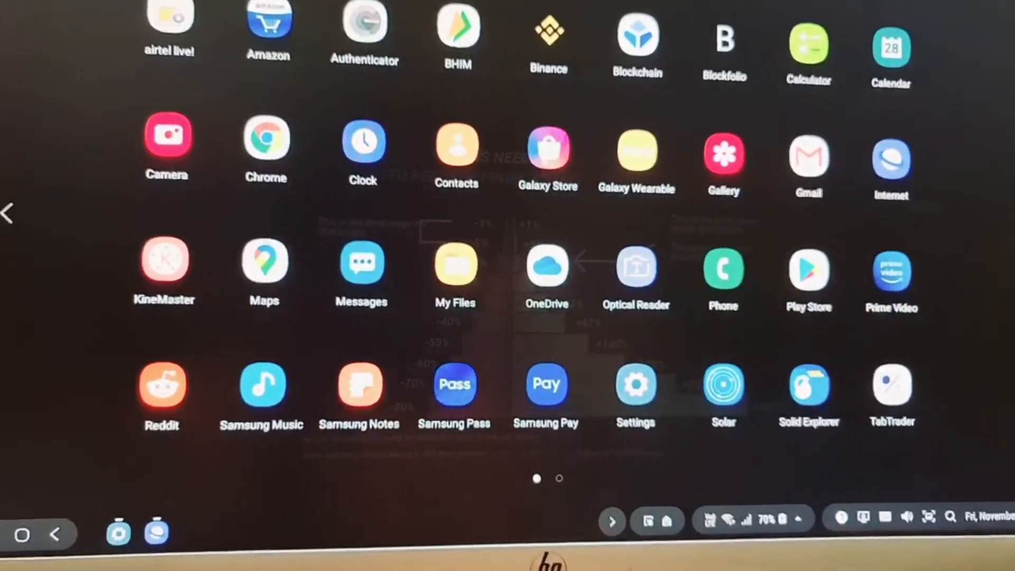
Check Galaxy Store updates (all apps current), then close it to return to the desktop.
{"action": "left_click", "coordinate": [547, 146]}
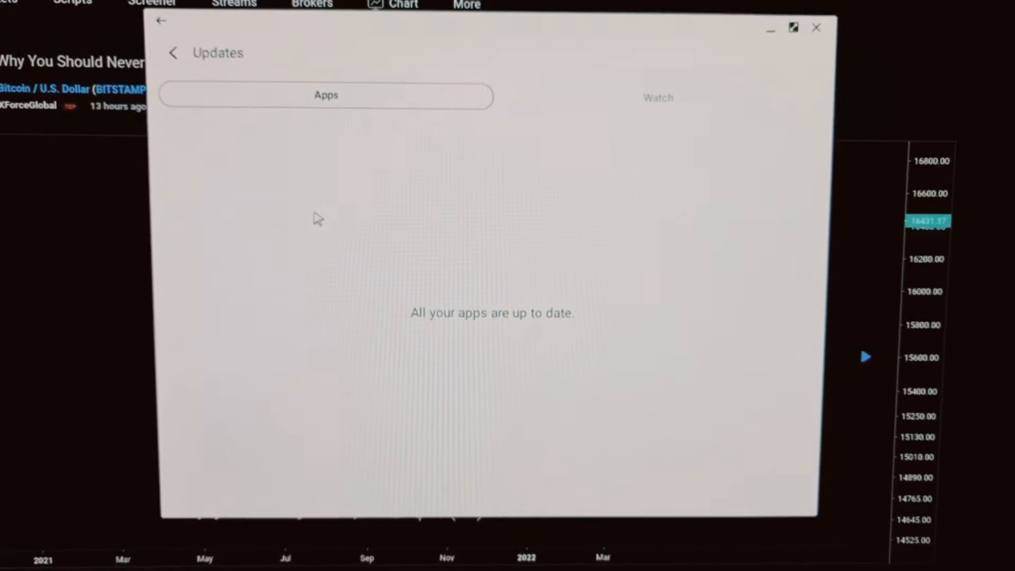
{"action": "left_click", "coordinate": [816, 28]}
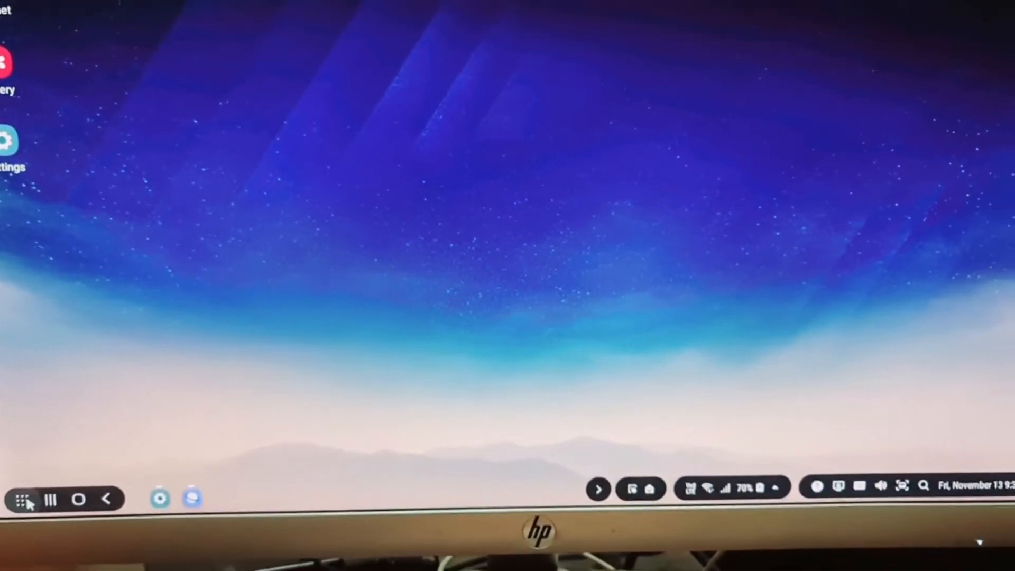
Bring up the DeX app drawer and browse across its pages of installed apps.
{"action": "left_click", "coordinate": [24, 498]}
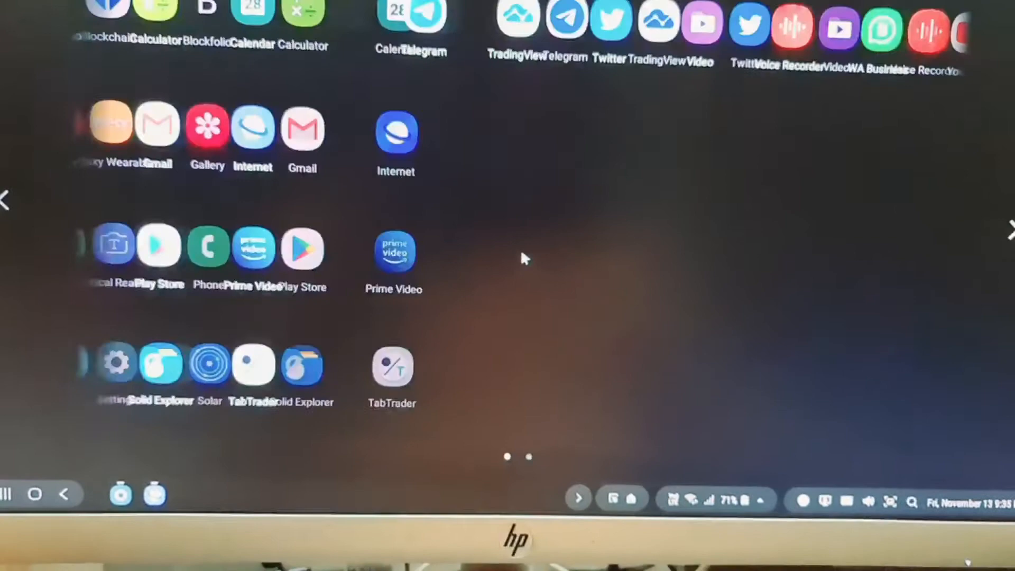
{"action": "scroll", "scroll_direction": "right", "scroll_amount": 3}
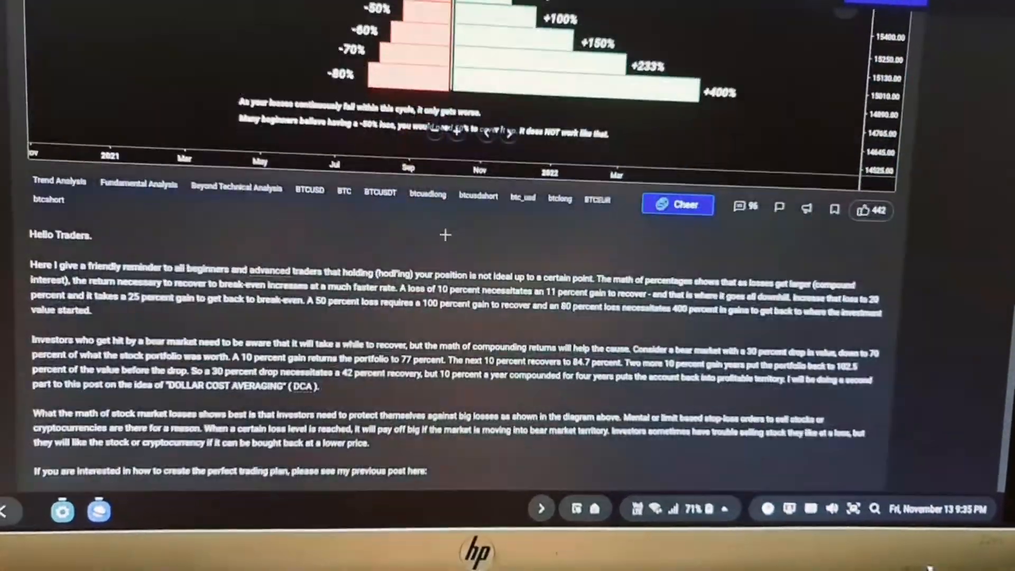
Scroll the HODL idea article down to its Comments section.
{"action": "scroll", "scroll_direction": "down", "scroll_amount": 3}
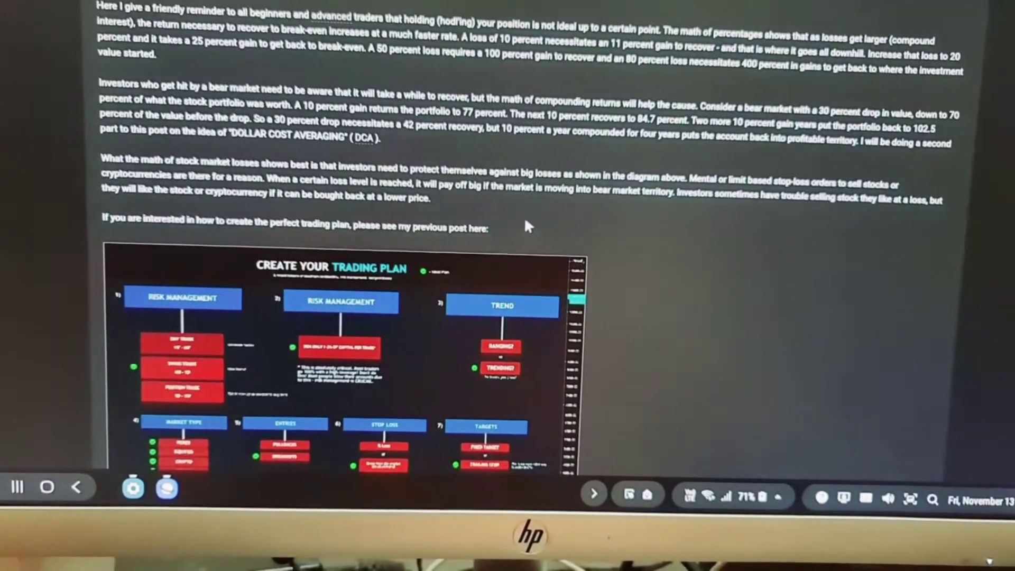
{"action": "scroll", "scroll_direction": "down", "scroll_amount": 3}
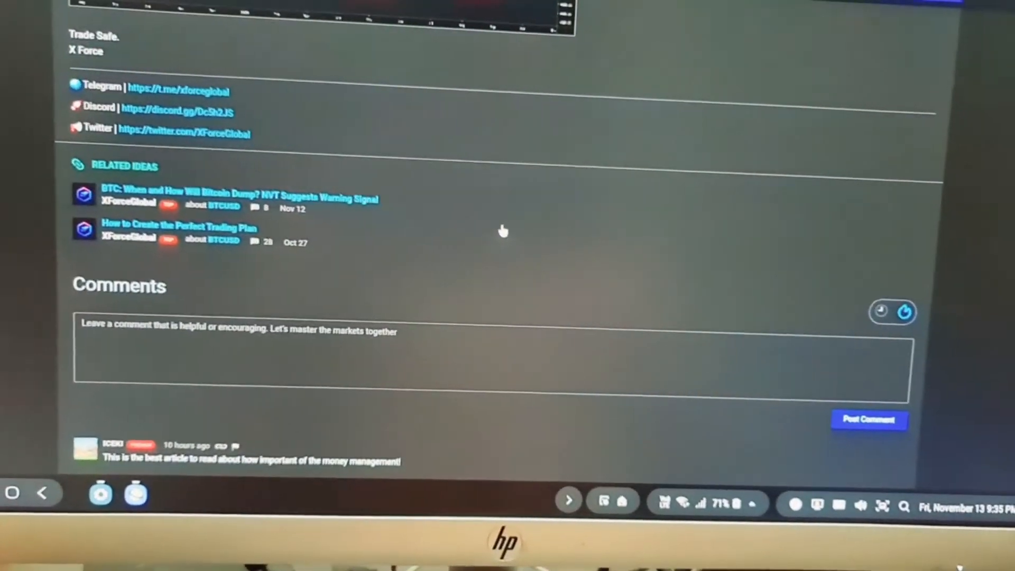
{"action": "scroll", "scroll_direction": "down", "scroll_amount": 3}
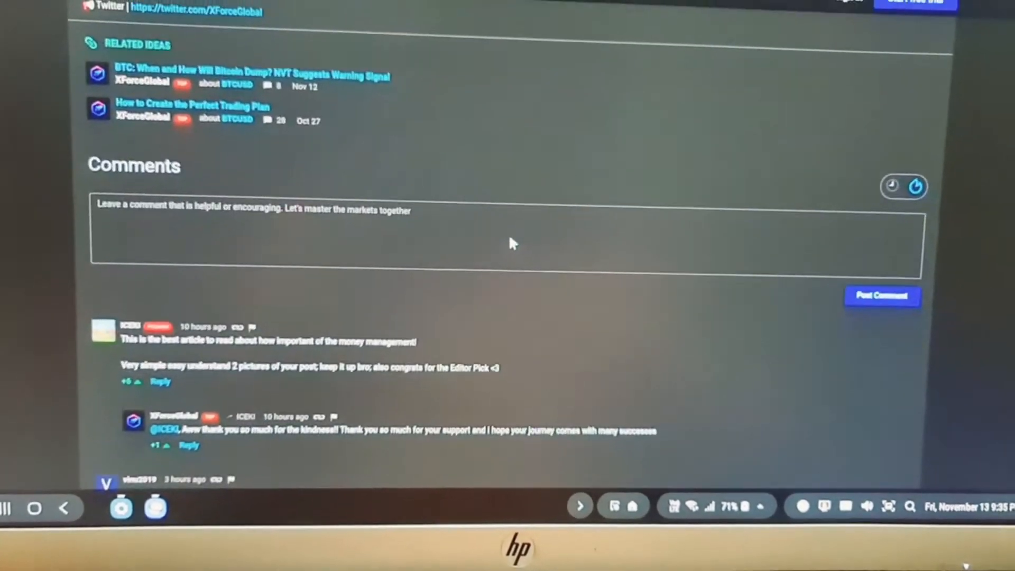
{"action": "scroll", "scroll_direction": "up", "scroll_amount": 3}
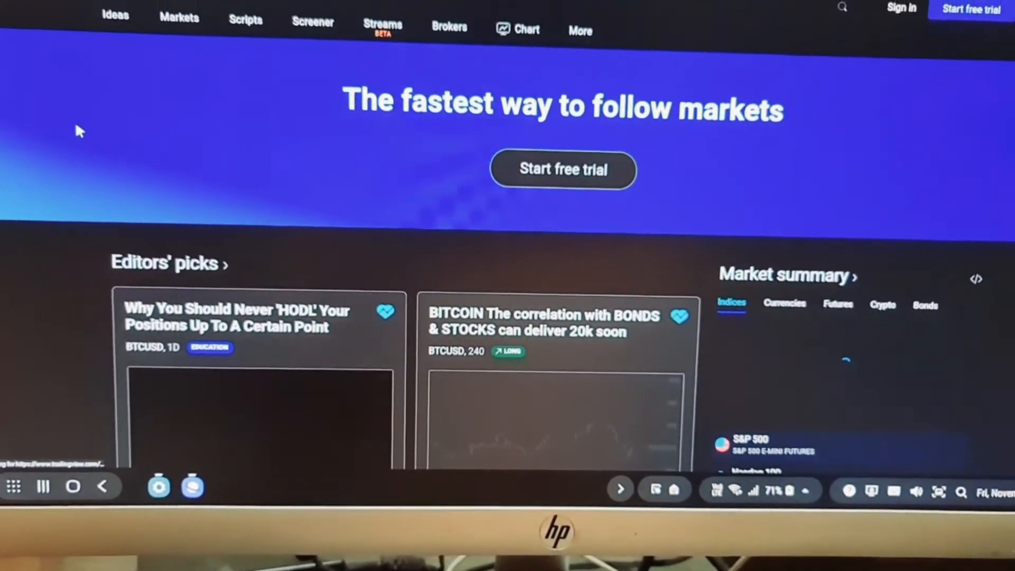
{"action": "scroll", "scroll_direction": "up", "scroll_amount": 3}
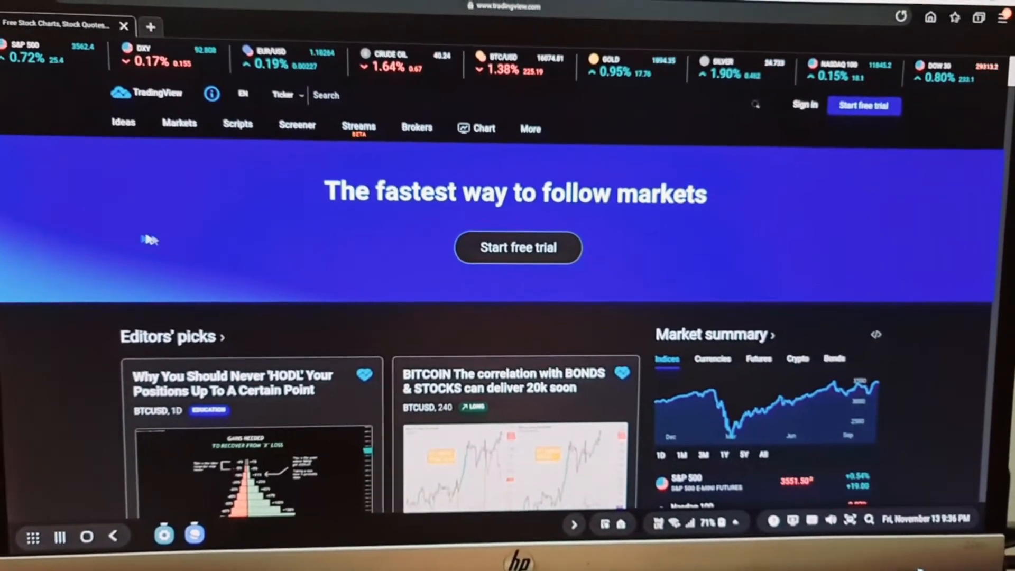
{"action": "scroll", "scroll_direction": "down", "scroll_amount": 3}
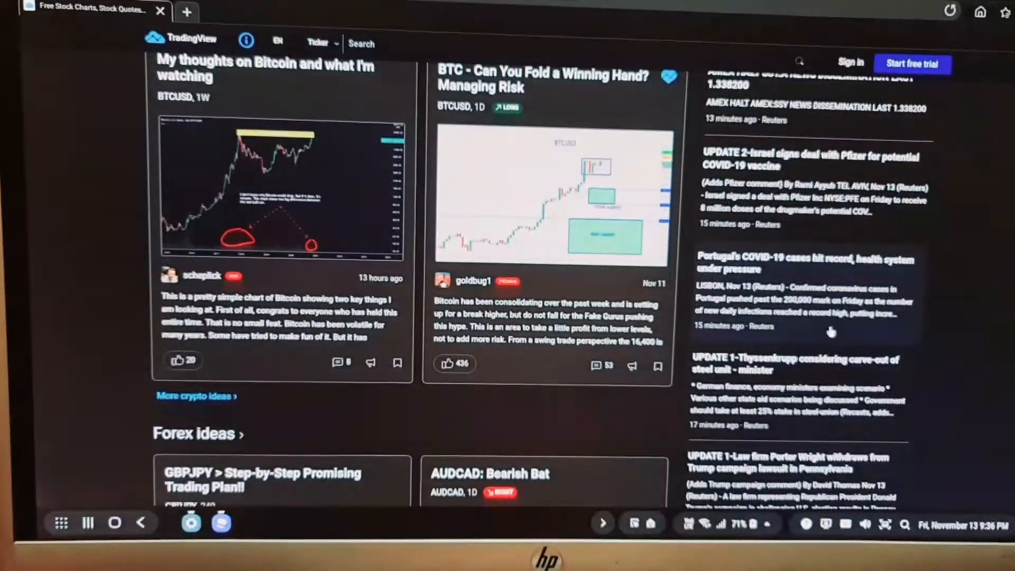
{"action": "scroll", "scroll_direction": "down", "scroll_amount": 3}
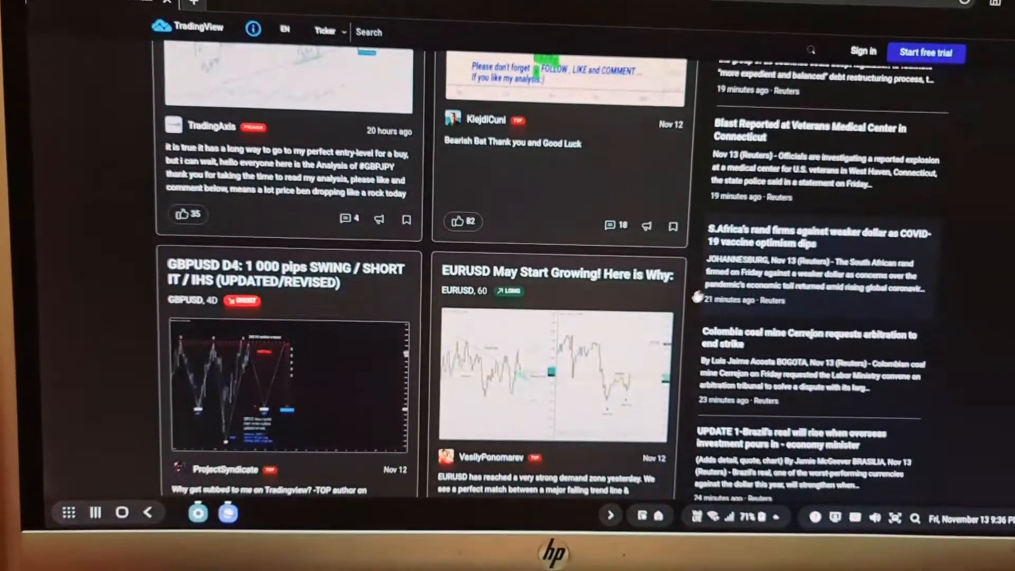
{"action": "scroll", "scroll_direction": "down", "scroll_amount": 3}
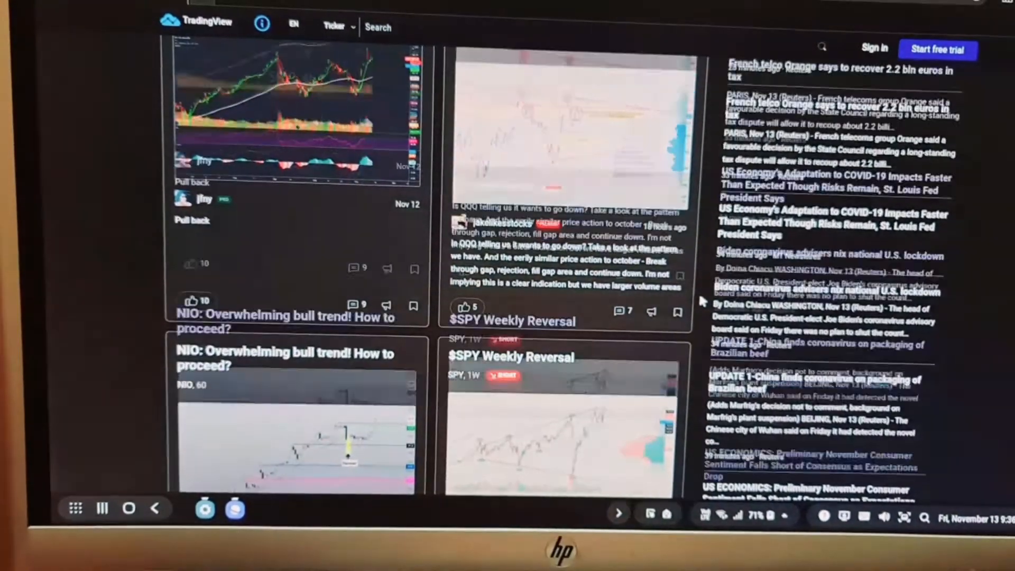
{"action": "scroll", "scroll_direction": "down", "scroll_amount": 3}
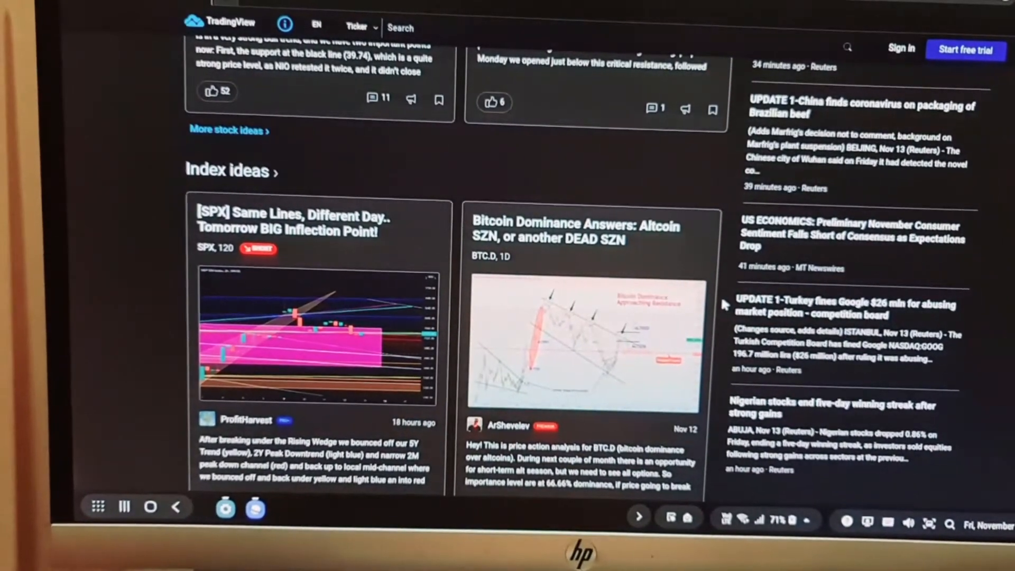
{"action": "scroll", "scroll_direction": "down", "scroll_amount": 3}
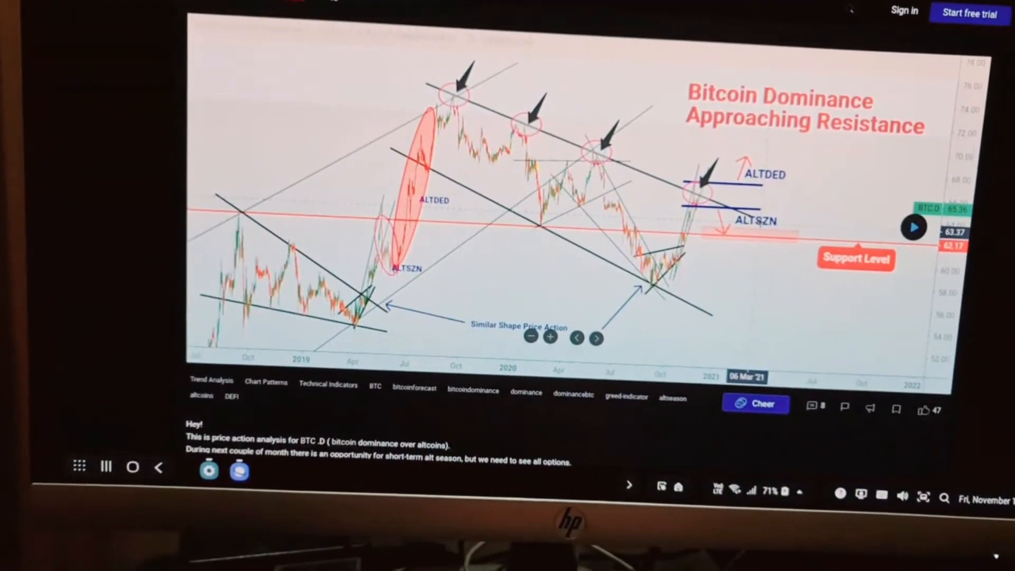
Scroll the ideas feed and read the full AMEX halt news story.
{"action": "scroll", "scroll_direction": "up", "scroll_amount": 3}
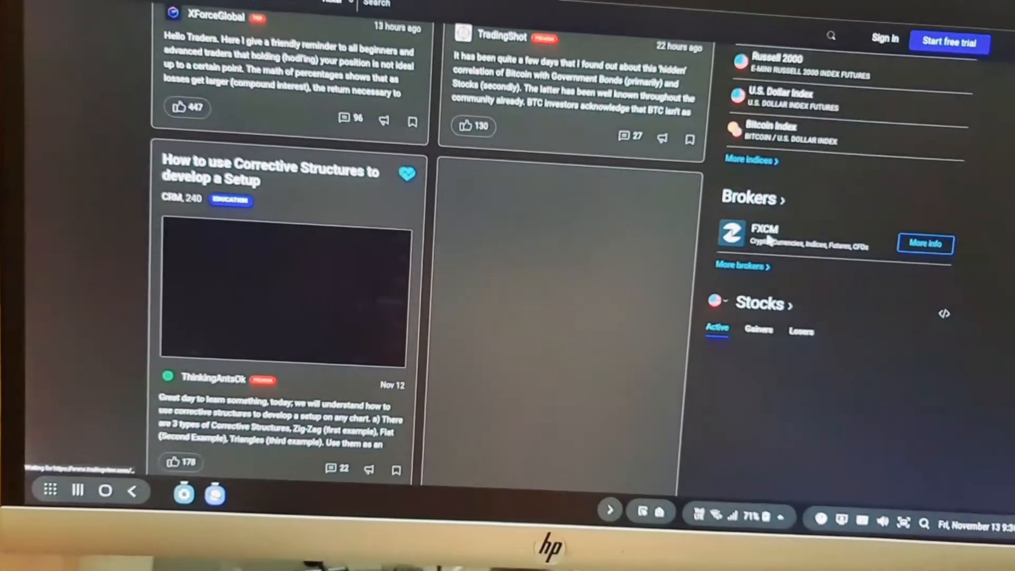
{"action": "scroll", "scroll_direction": "down", "scroll_amount": 3}
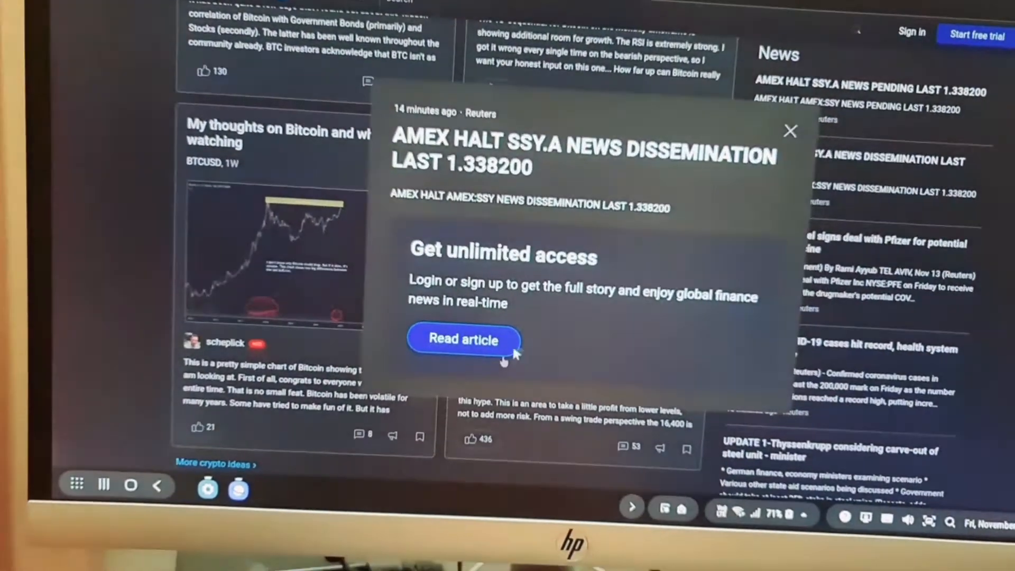
{"action": "left_click", "coordinate": [463, 338]}
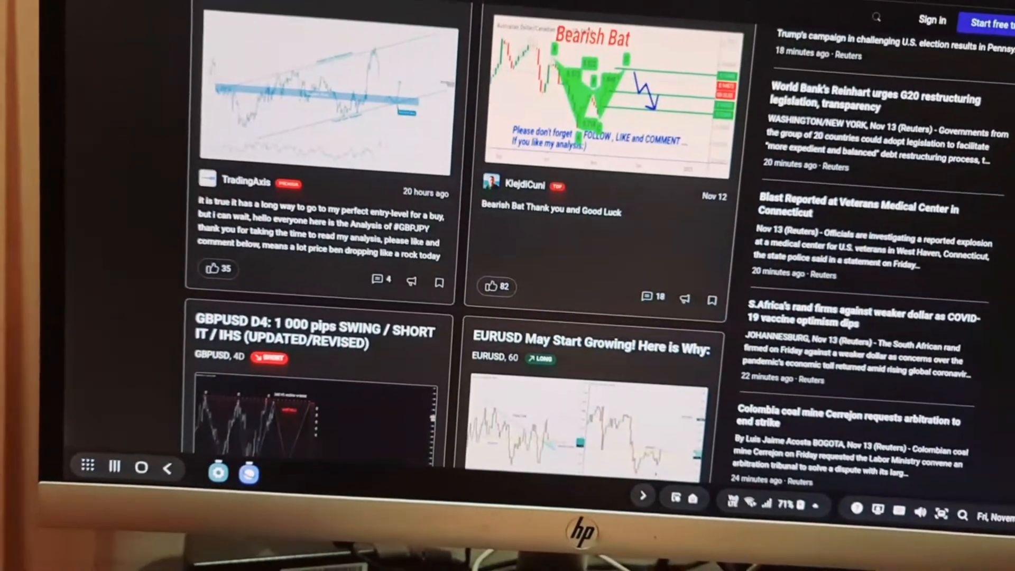
{"action": "right_click", "coordinate": [835, 195]}
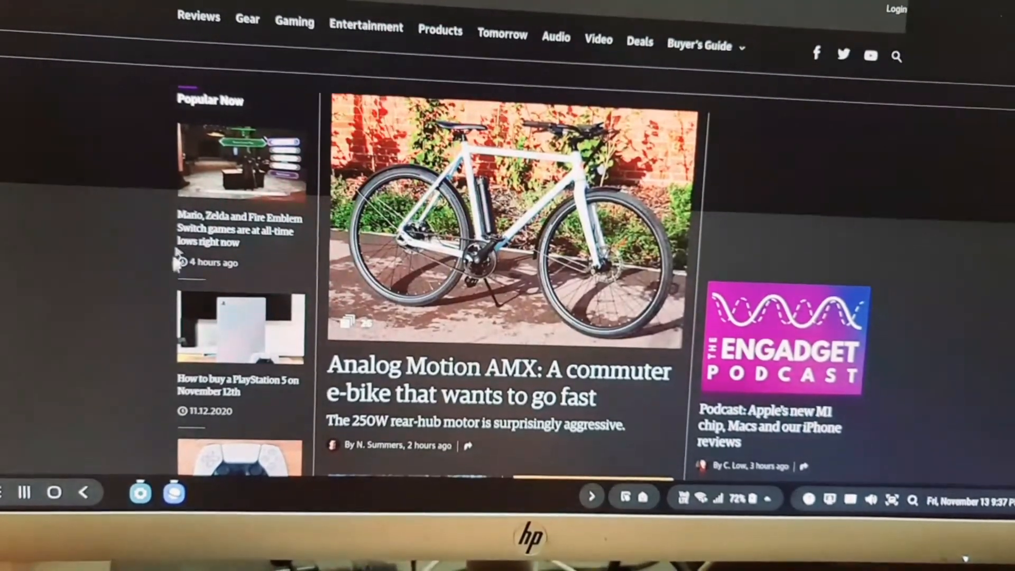
Scroll the Engadget home page and open the Plague Inc. 'The Cure' mode story.
{"action": "scroll", "scroll_direction": "down", "scroll_amount": 3}
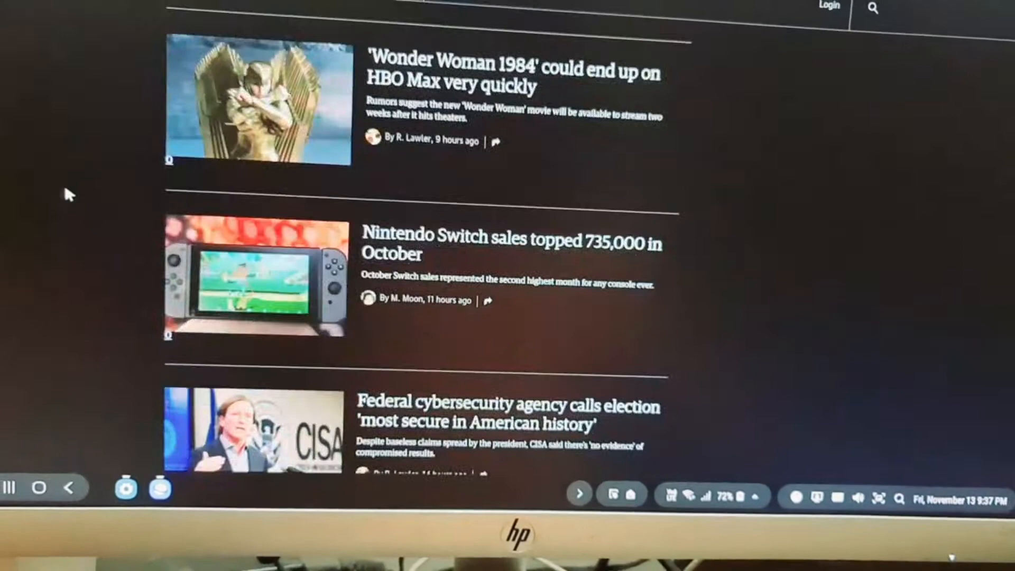
{"action": "scroll", "scroll_direction": "down", "scroll_amount": 3}
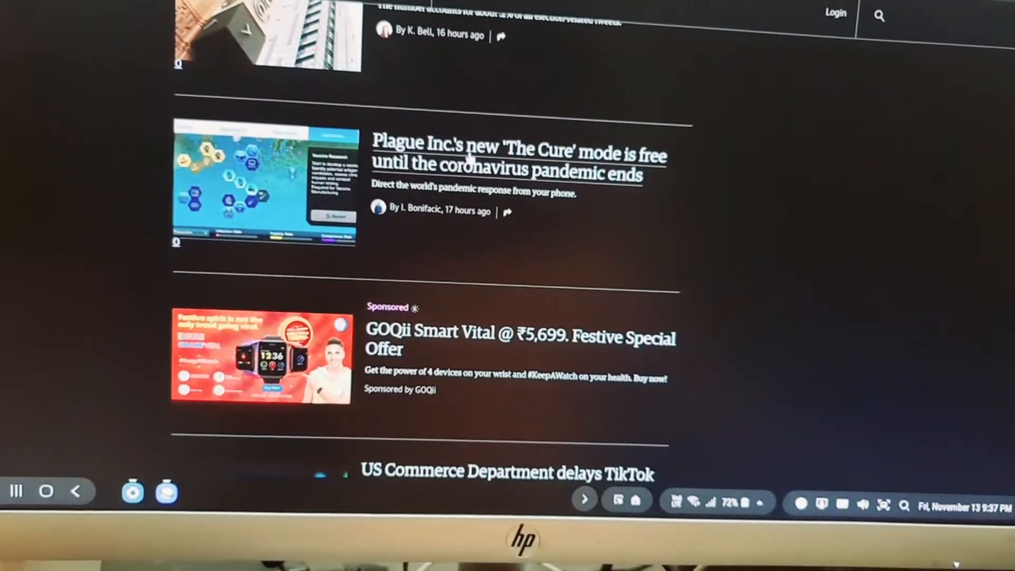
{"action": "scroll", "scroll_direction": "up", "scroll_amount": 3}
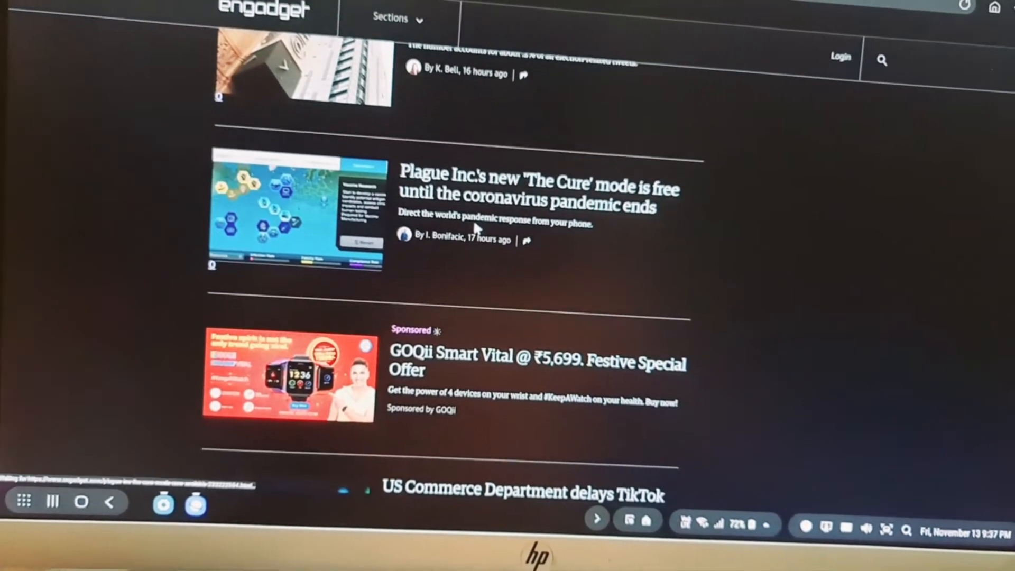
{"action": "left_click", "coordinate": [537, 188]}
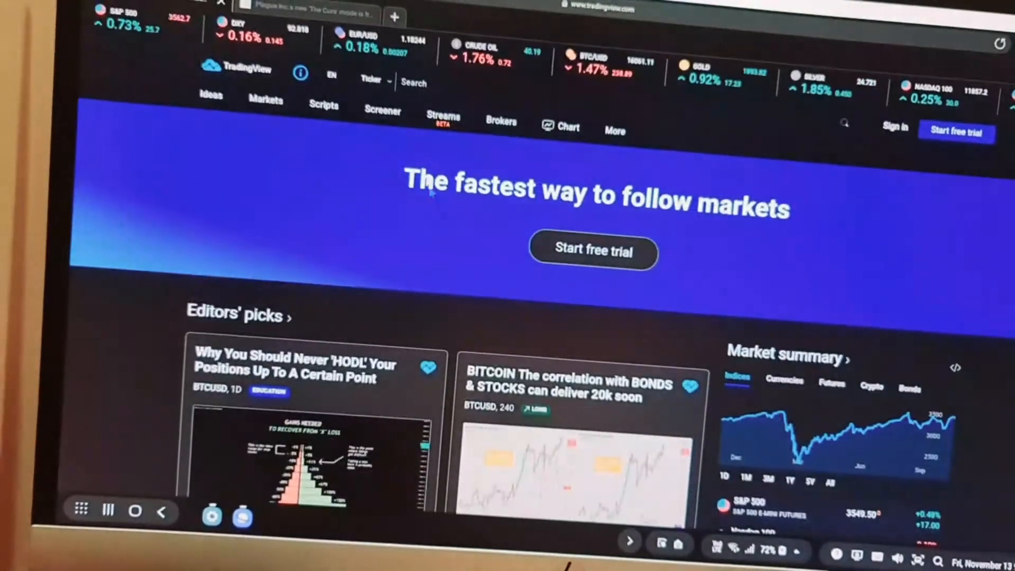
Start a third browser tab showing the Quick access shortcuts page.
{"action": "left_click", "coordinate": [395, 17]}
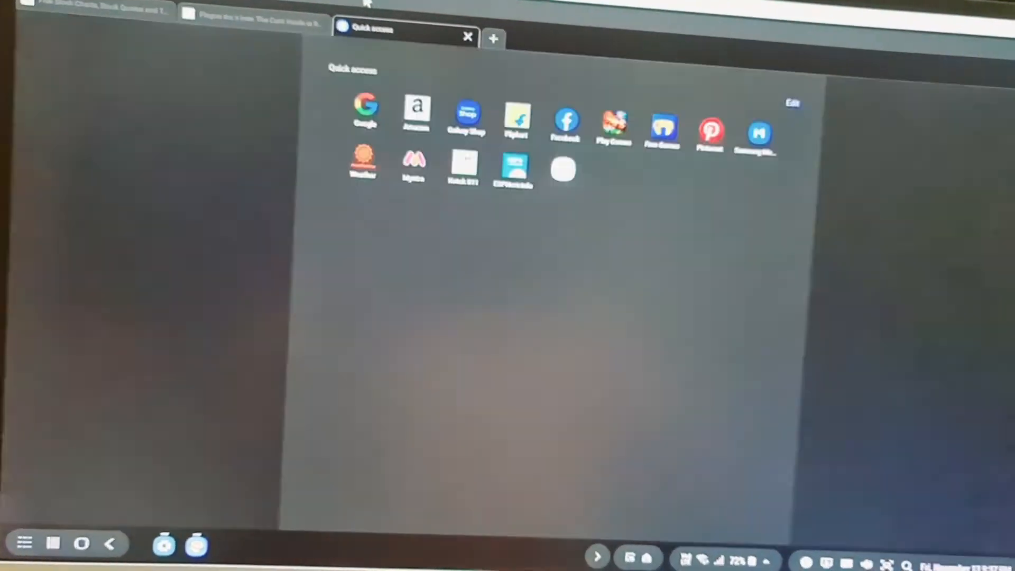
{"action": "scroll", "scroll_direction": "down", "scroll_amount": 3}
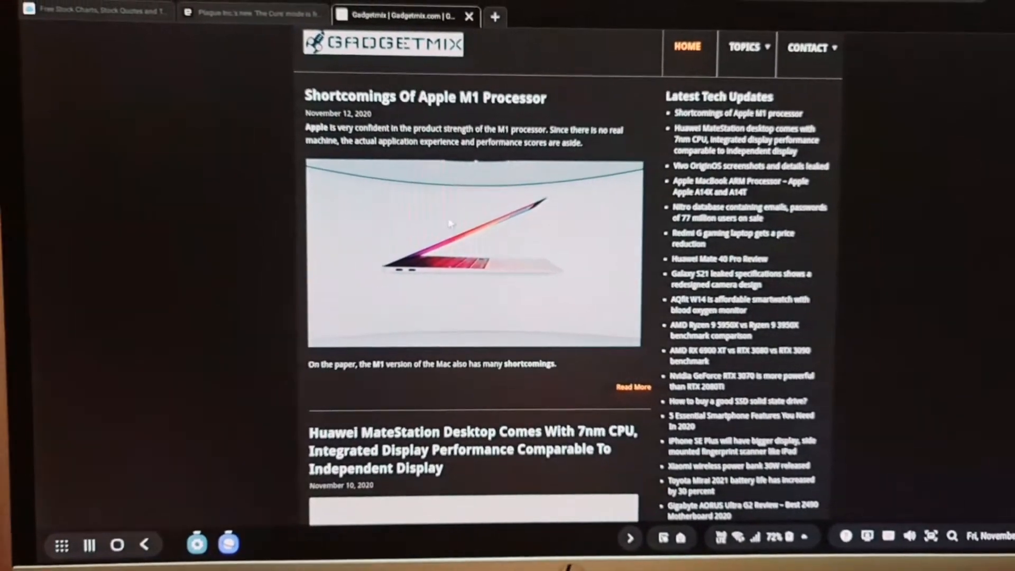
Open Gadgetmix's 'Vivo OriginOS Screenshots And Details Leaked' article and scroll through it.
{"action": "scroll", "scroll_direction": "down", "scroll_amount": 3}
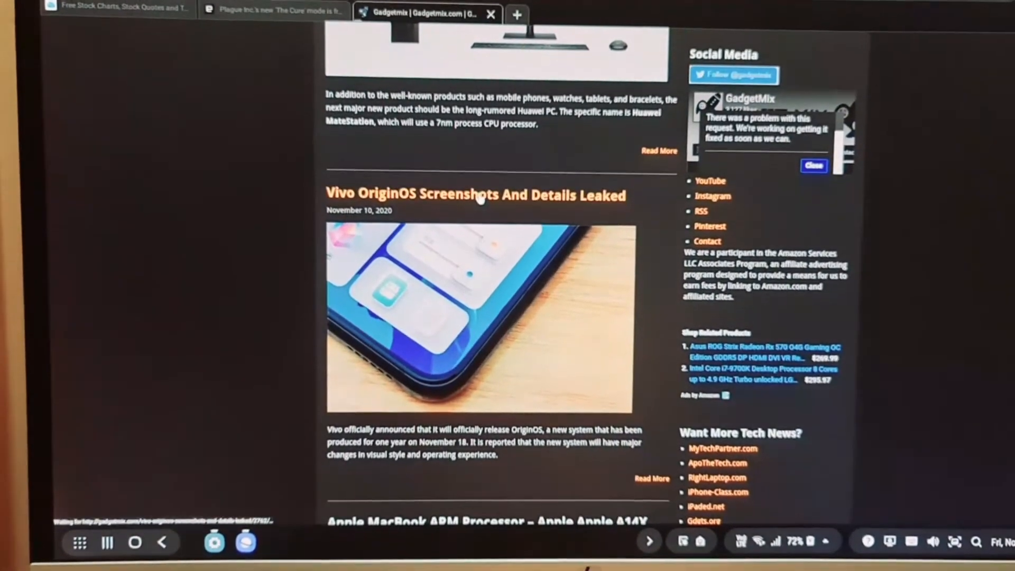
{"action": "left_click", "coordinate": [476, 194]}
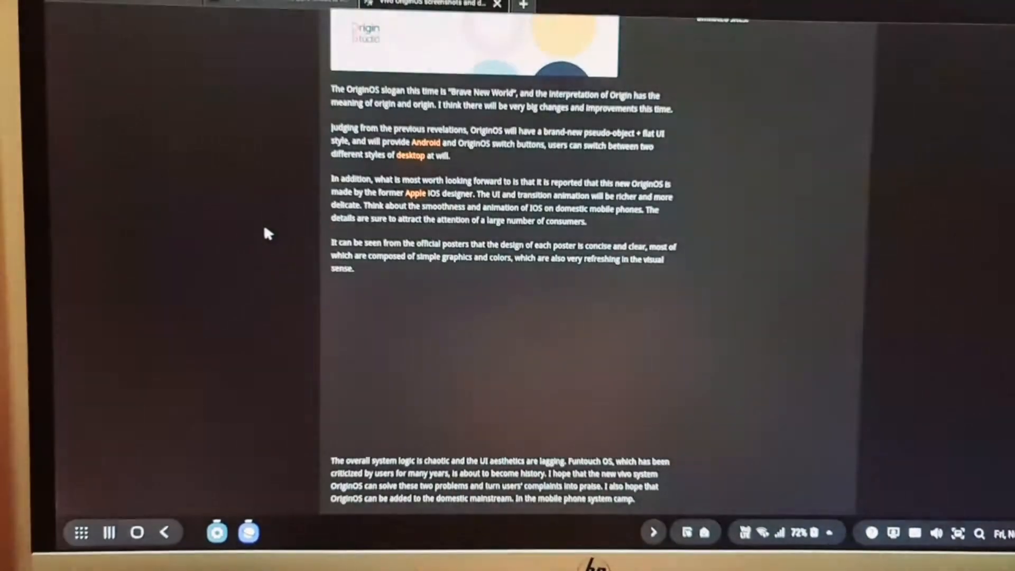
{"action": "scroll", "scroll_direction": "up", "scroll_amount": 3}
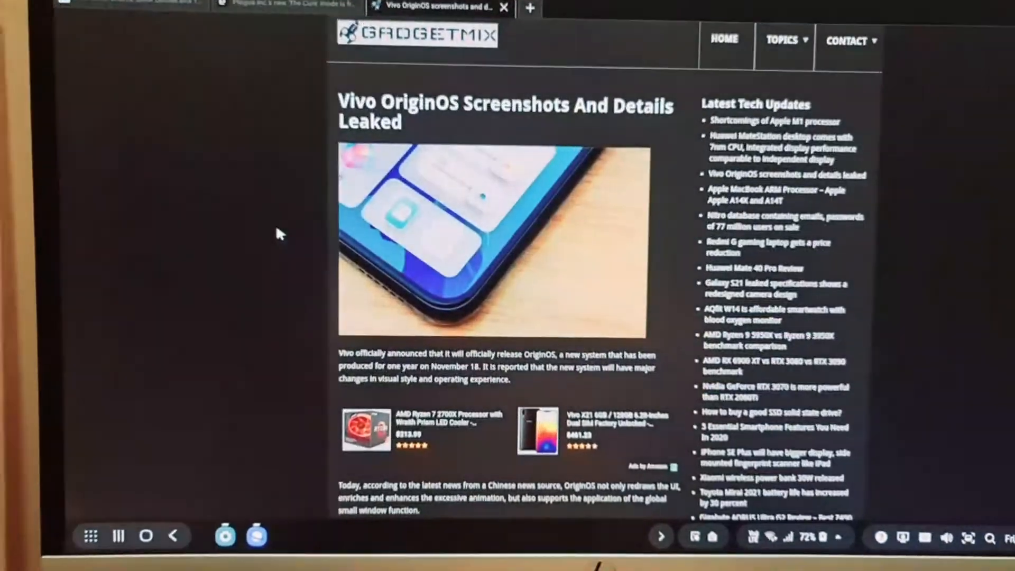
{"action": "scroll", "scroll_direction": "down", "scroll_amount": 3}
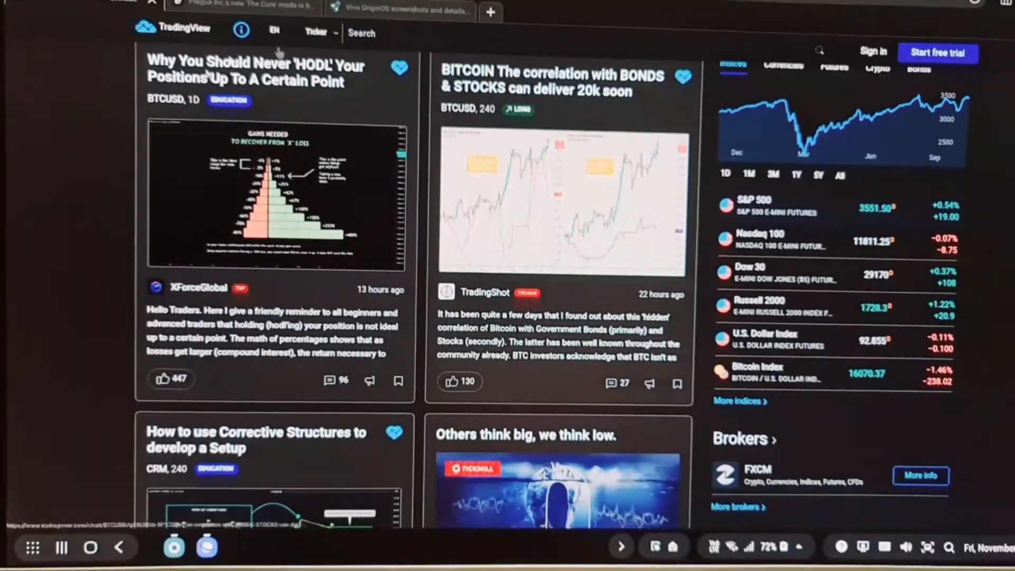
Scroll to the SPY 'Pull back' idea, then bring up the full list of installed apps.
{"action": "scroll", "scroll_direction": "down", "scroll_amount": 3}
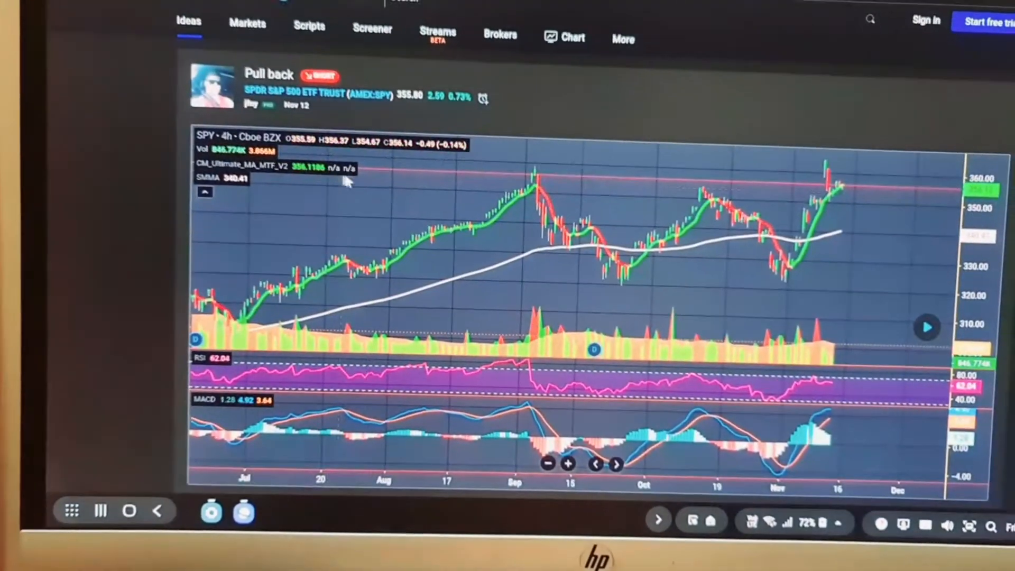
{"action": "scroll", "scroll_direction": "down", "scroll_amount": 3}
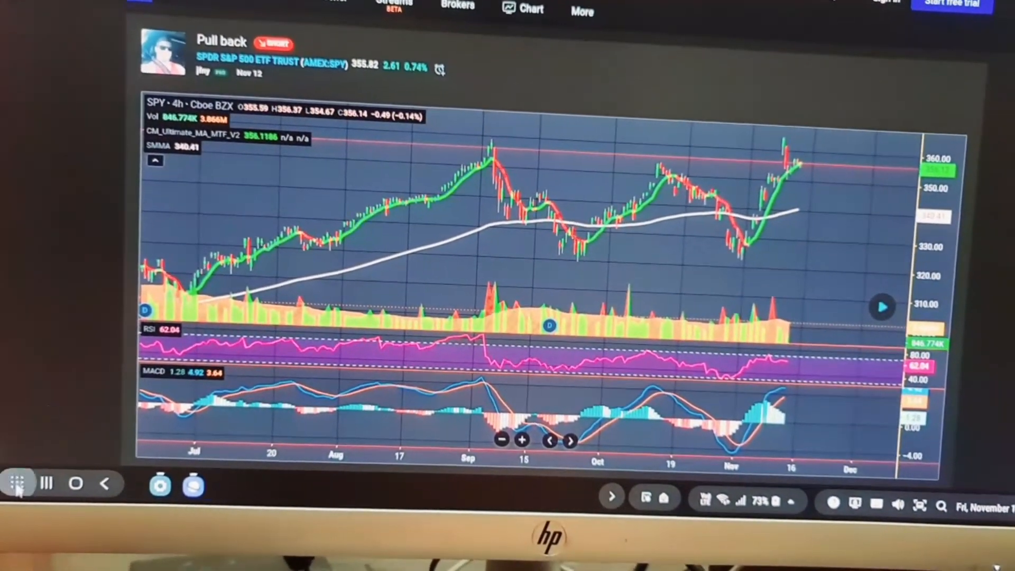
{"action": "left_click", "coordinate": [18, 483]}
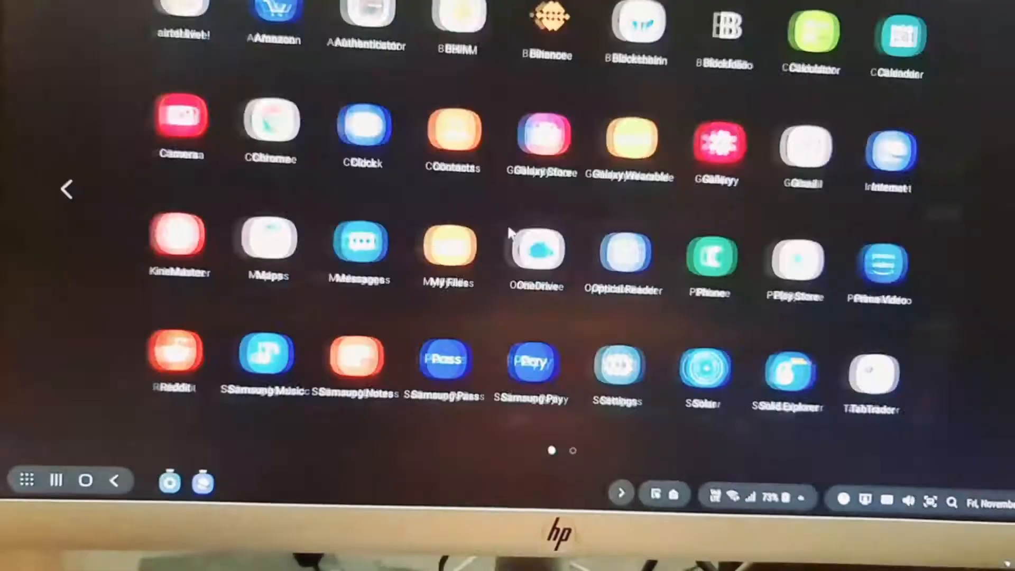